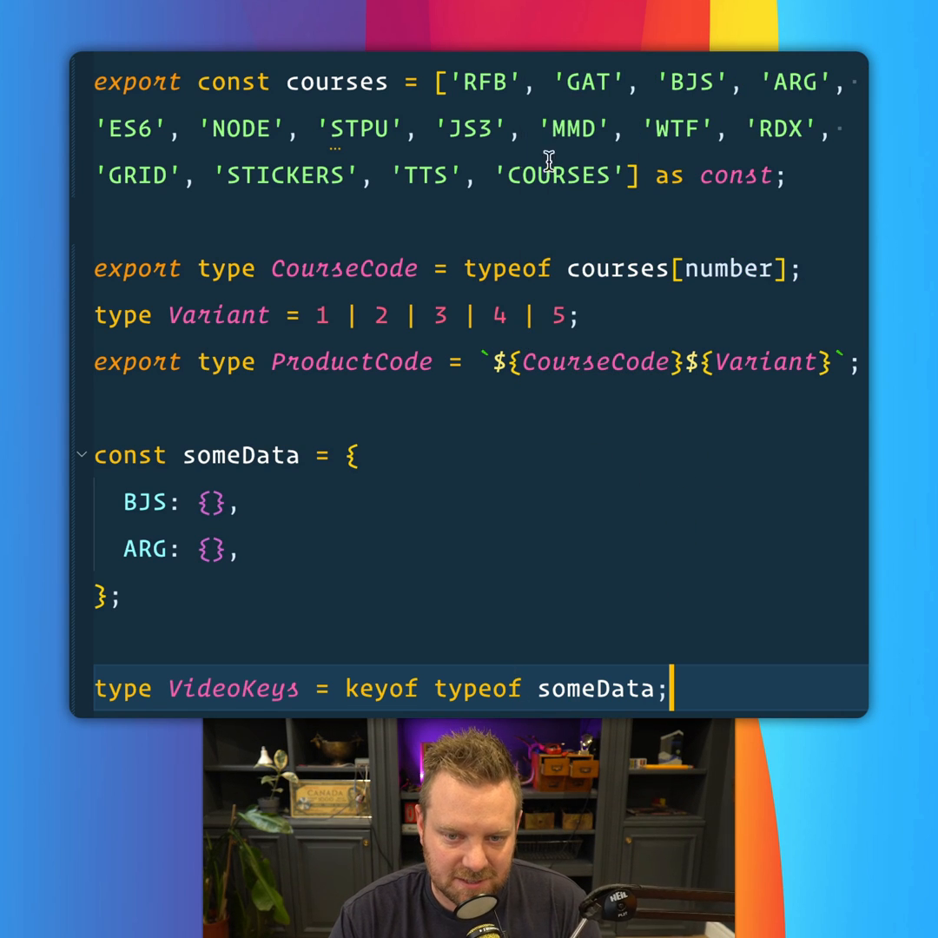
- Select the courses array literal and the number index in the CourseCode type
drag(443, 84, 643, 173)
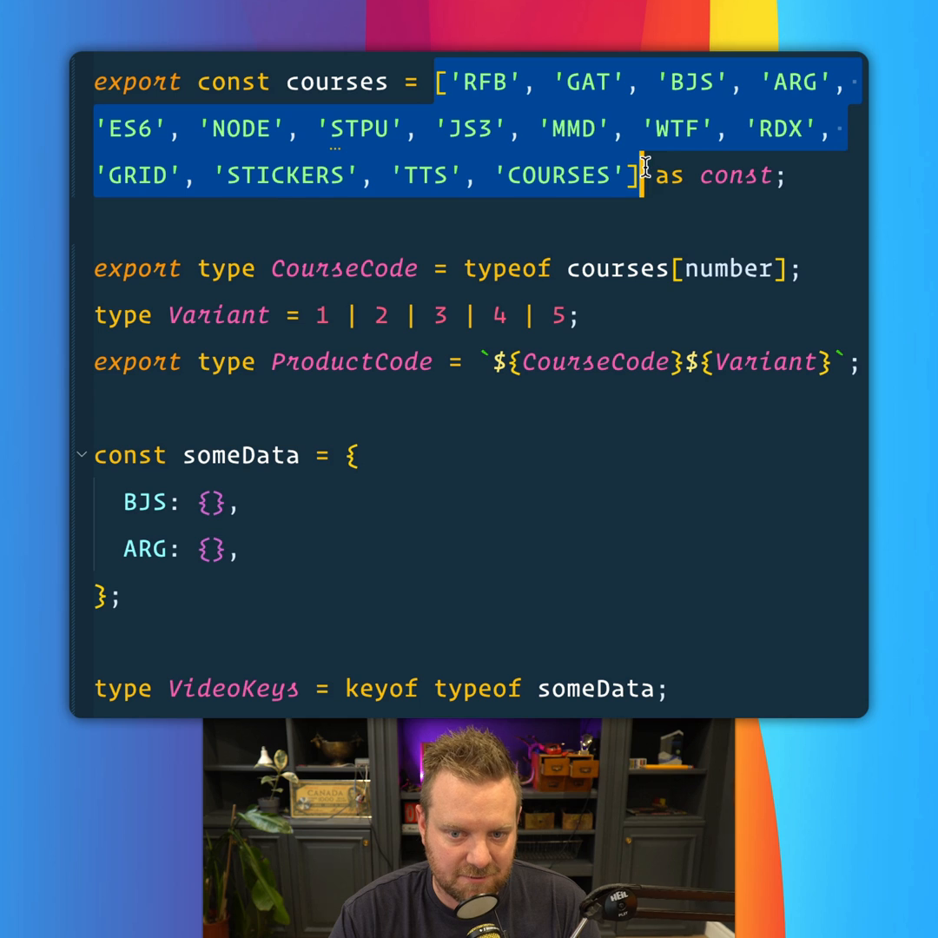
double_click(730, 267)
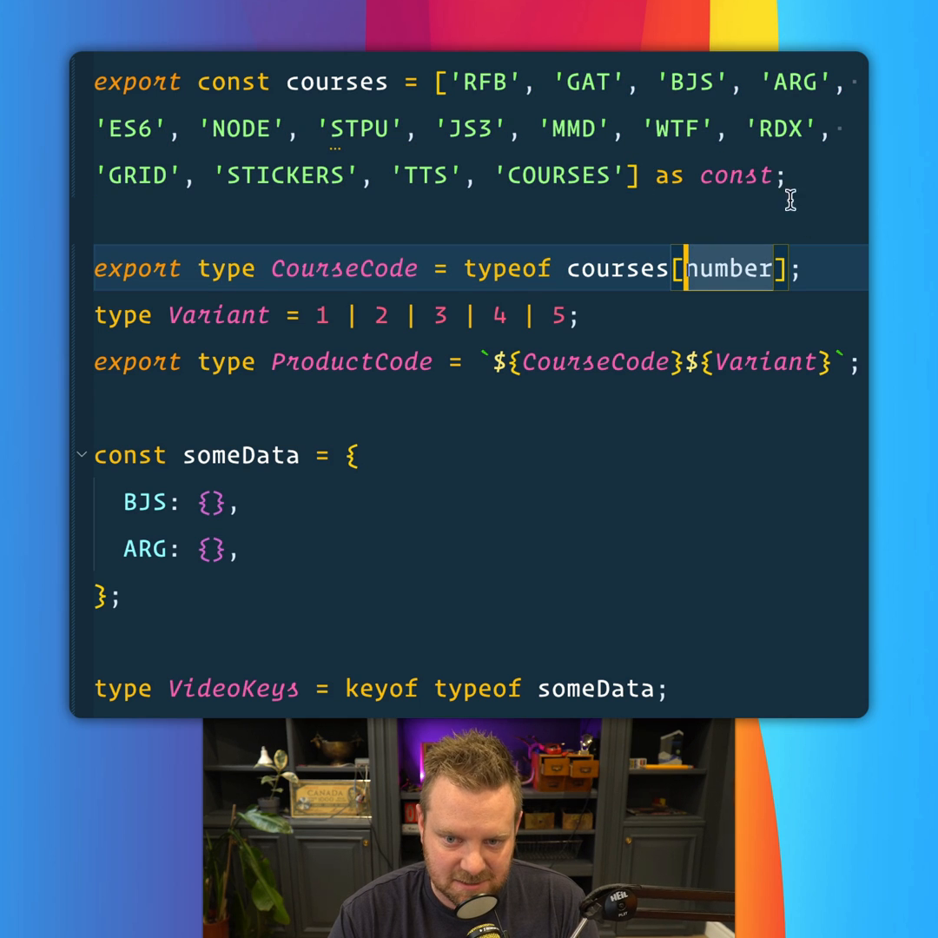
mouse_move(340, 81)
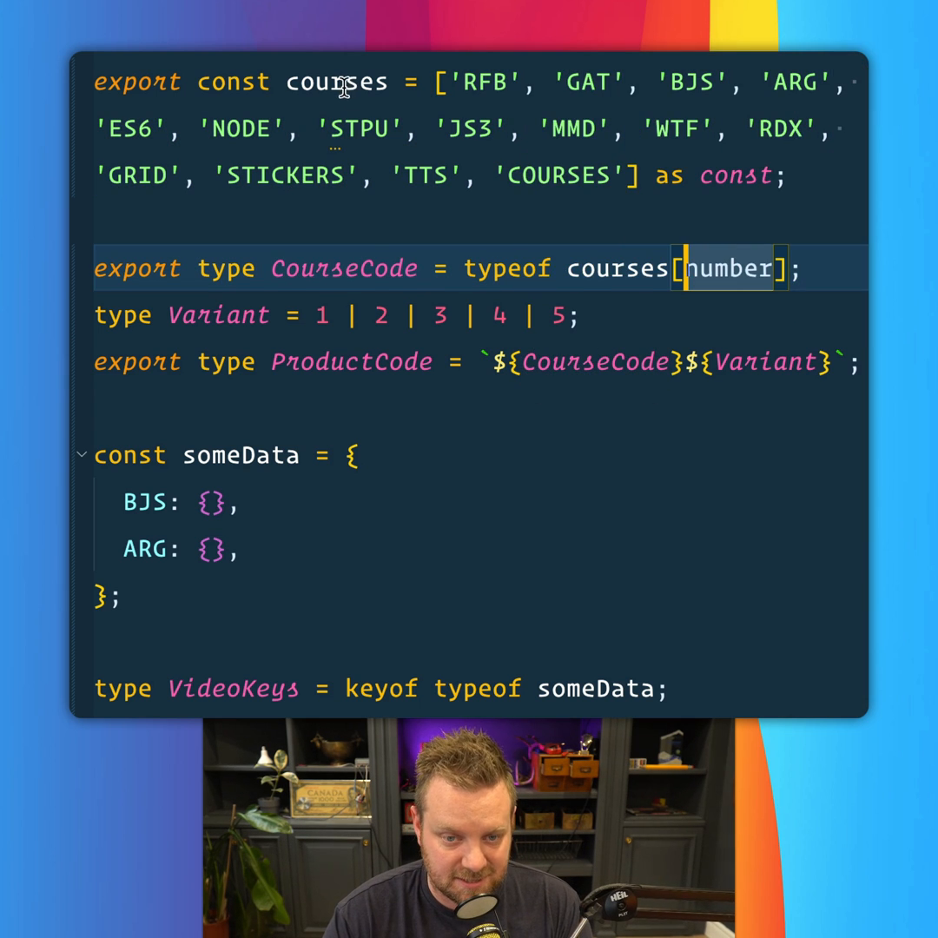
mouse_move(337, 82)
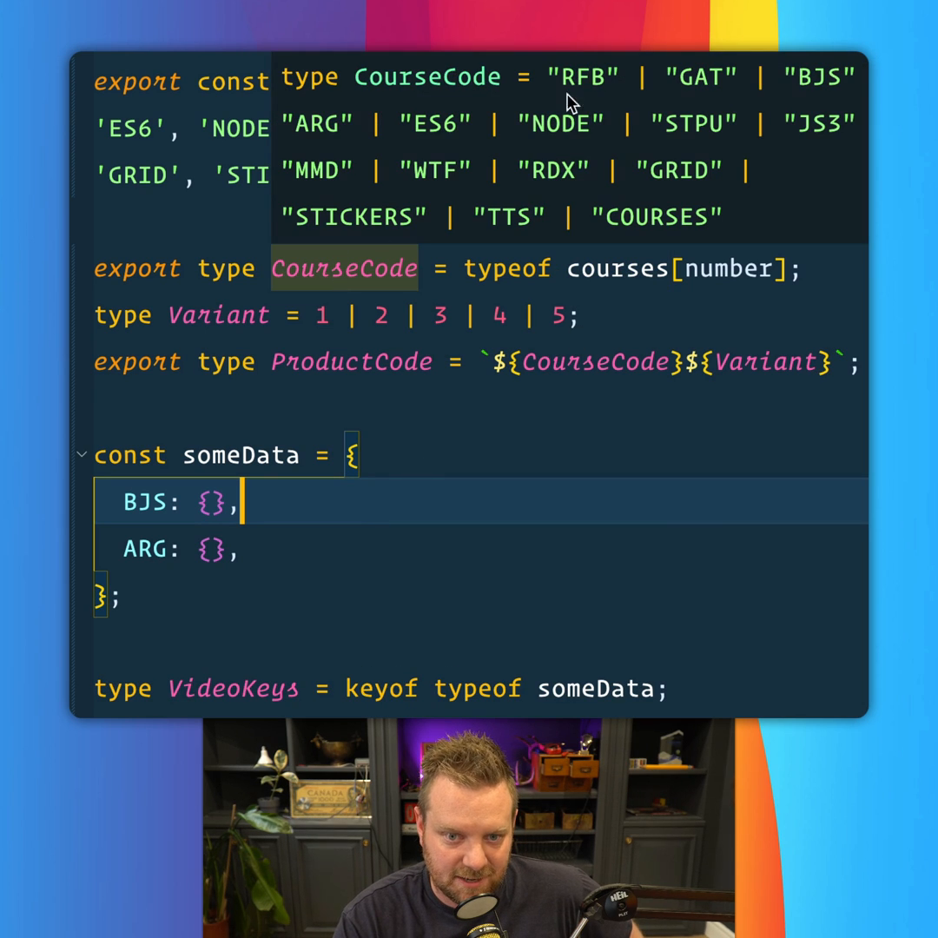
mouse_move(721, 212)
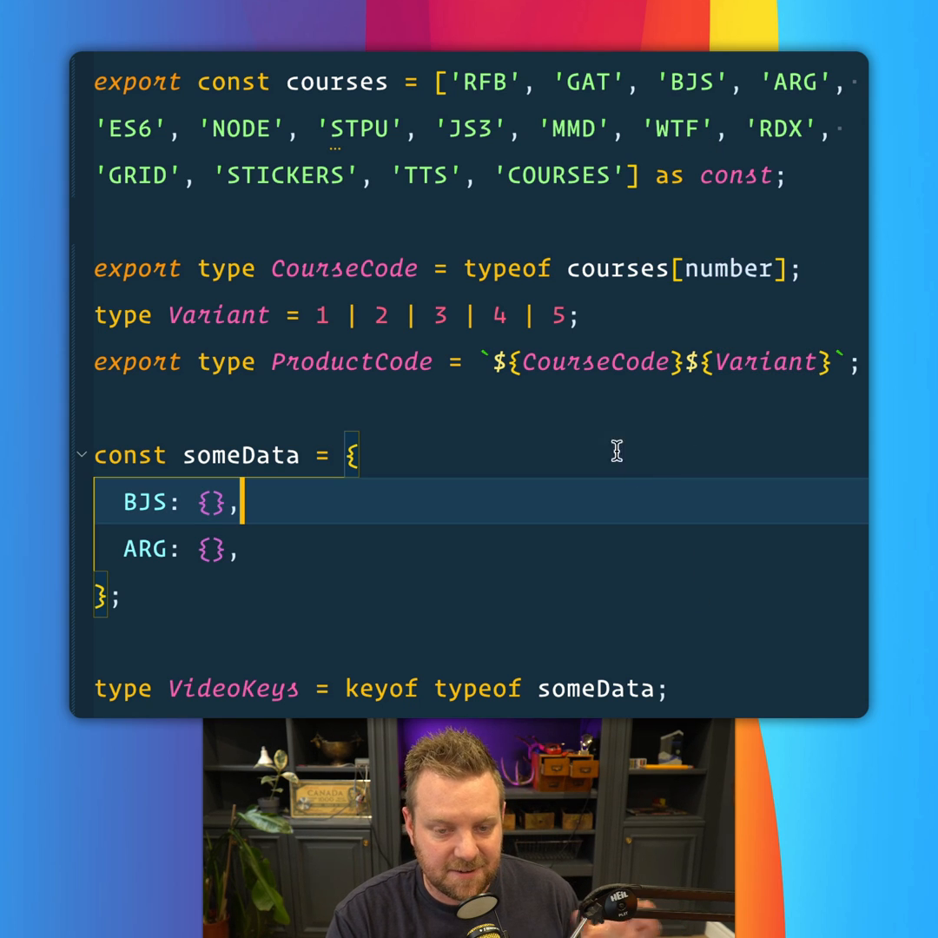
mouse_move(443, 471)
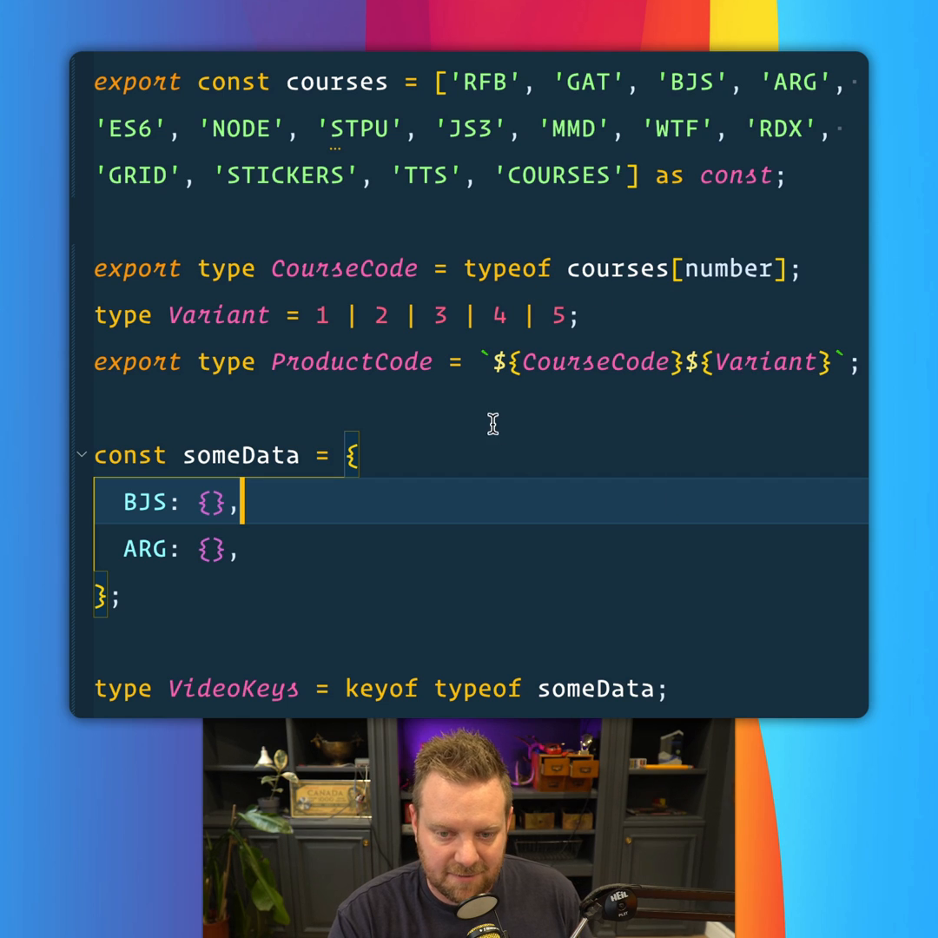
mouse_move(364, 386)
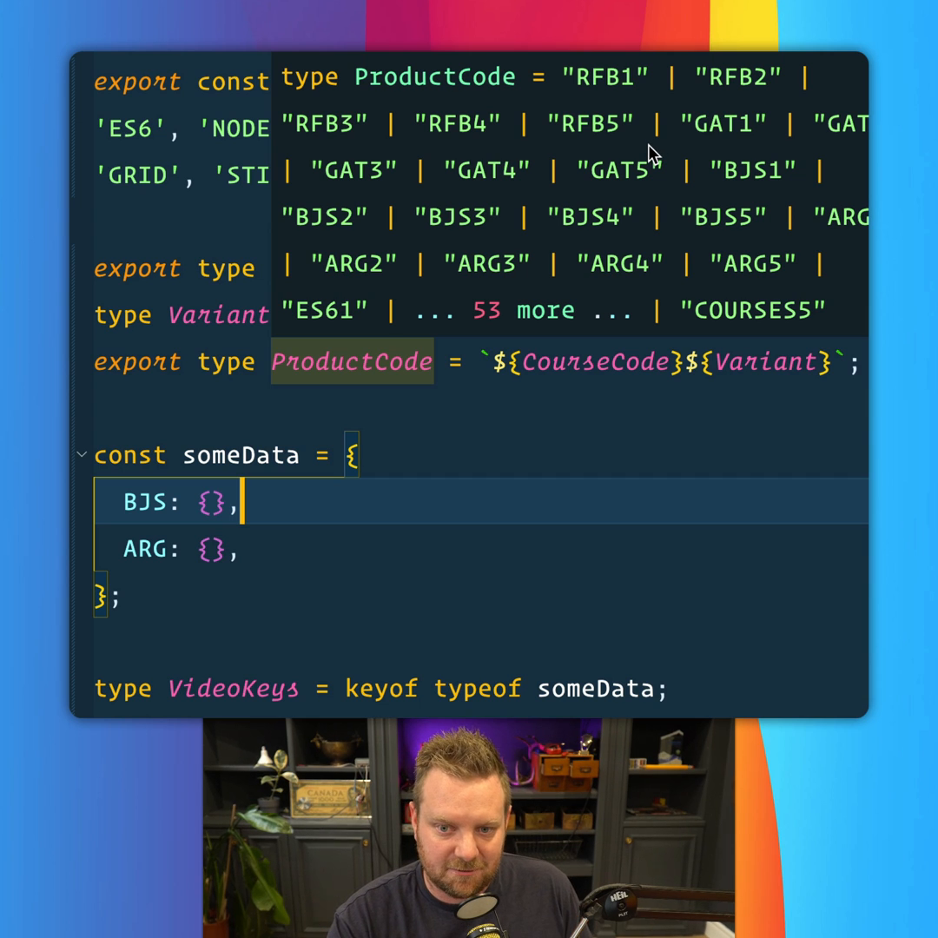
mouse_move(599, 223)
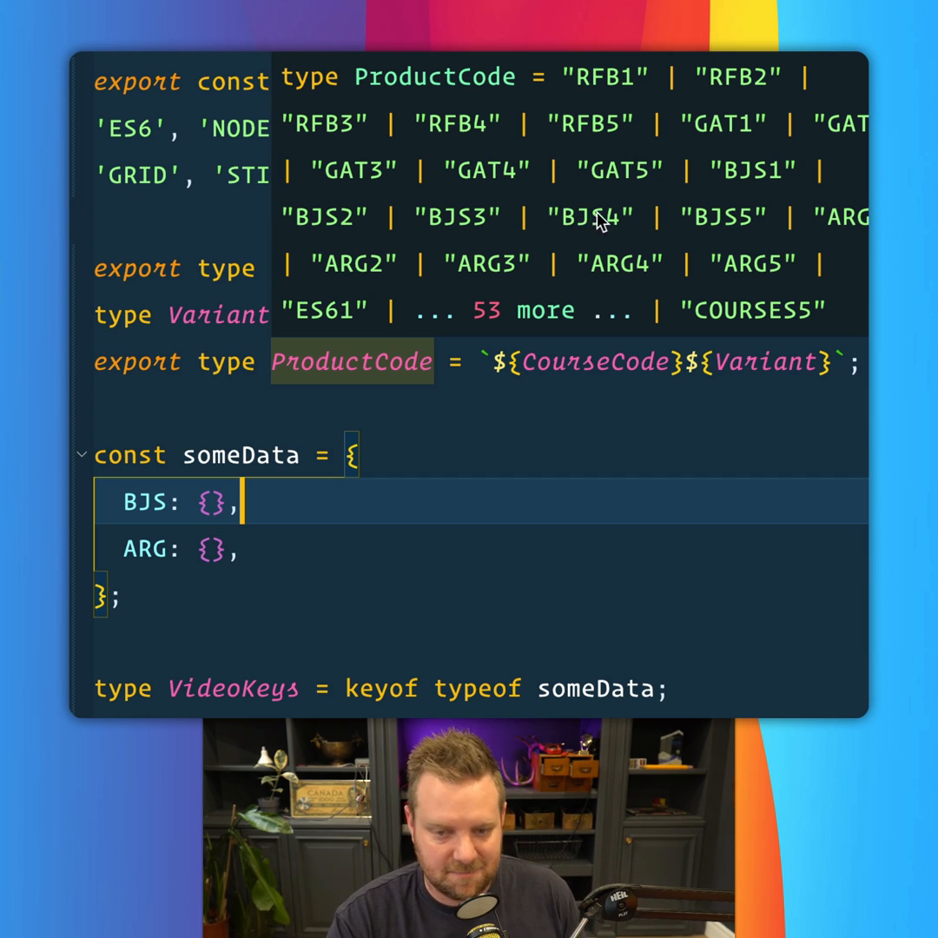
mouse_move(657, 217)
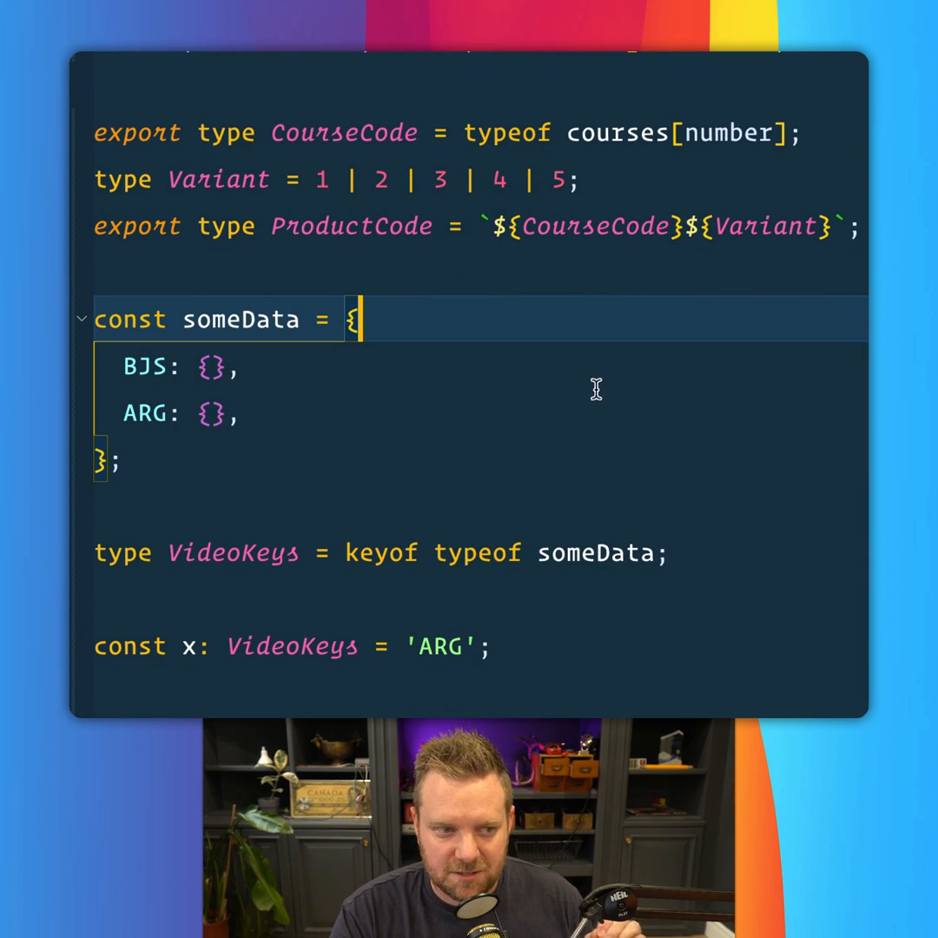
mouse_move(508, 417)
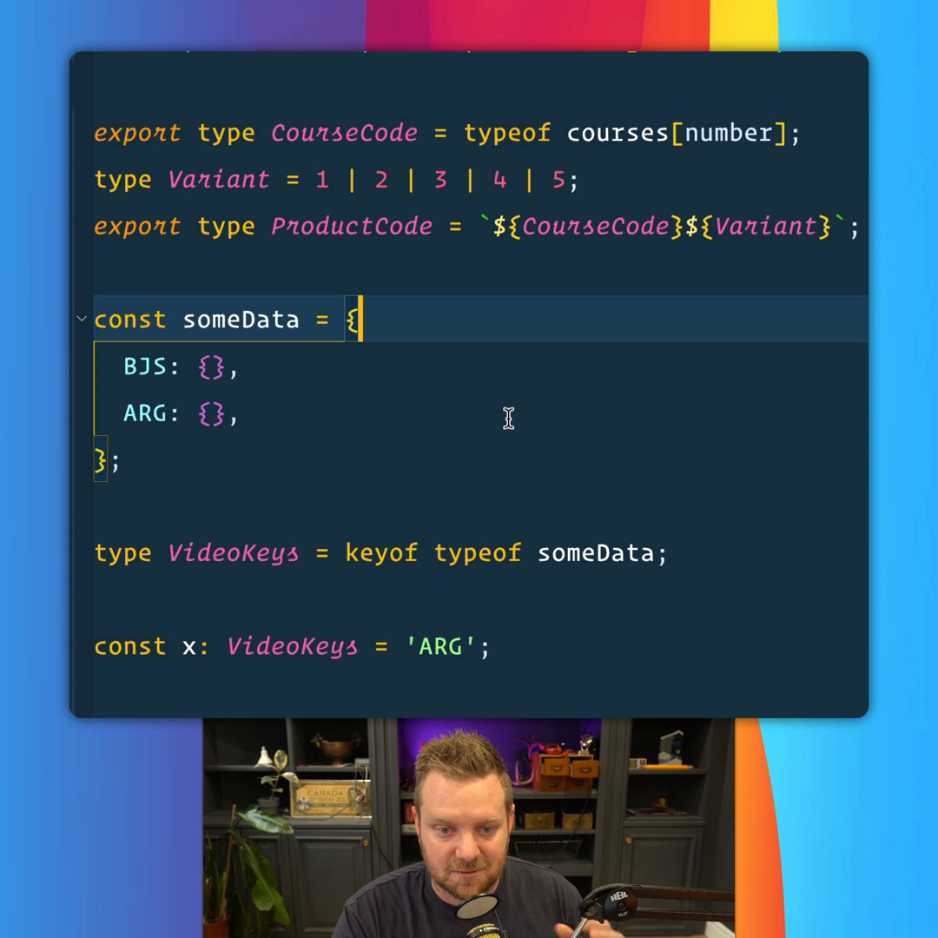
- Start a new line below the VideoKeys type for the const x declaration
key(enter)
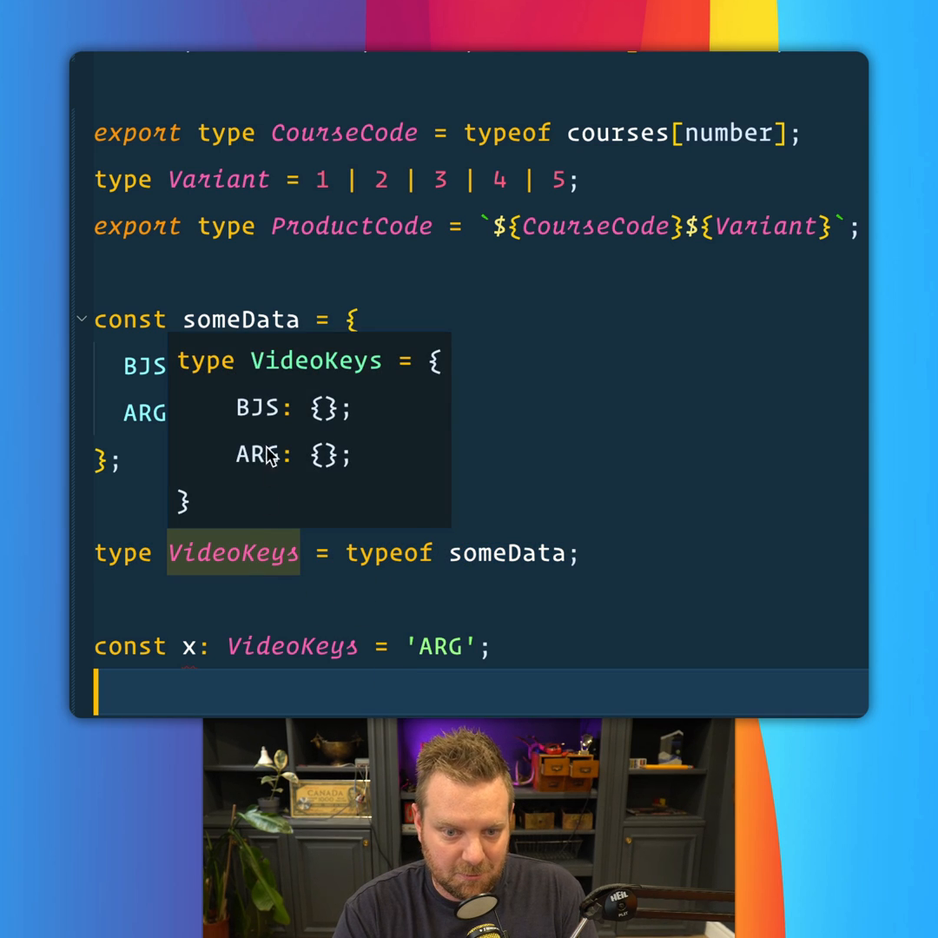
mouse_move(278, 490)
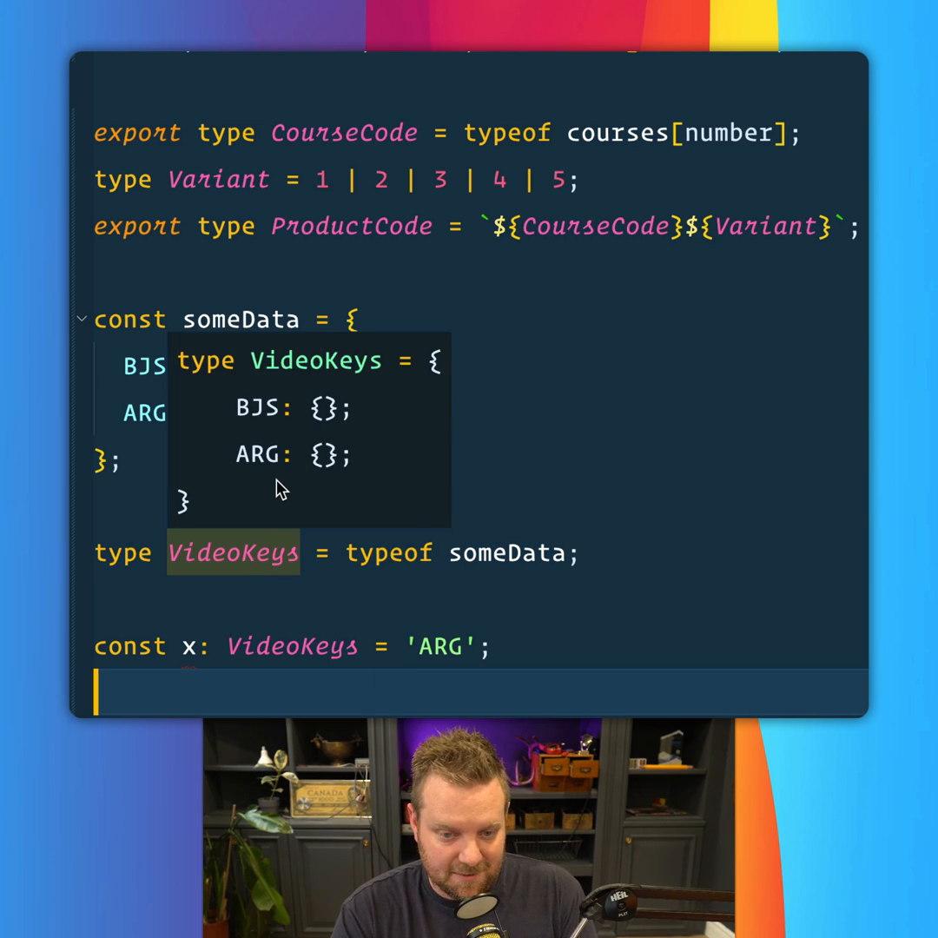